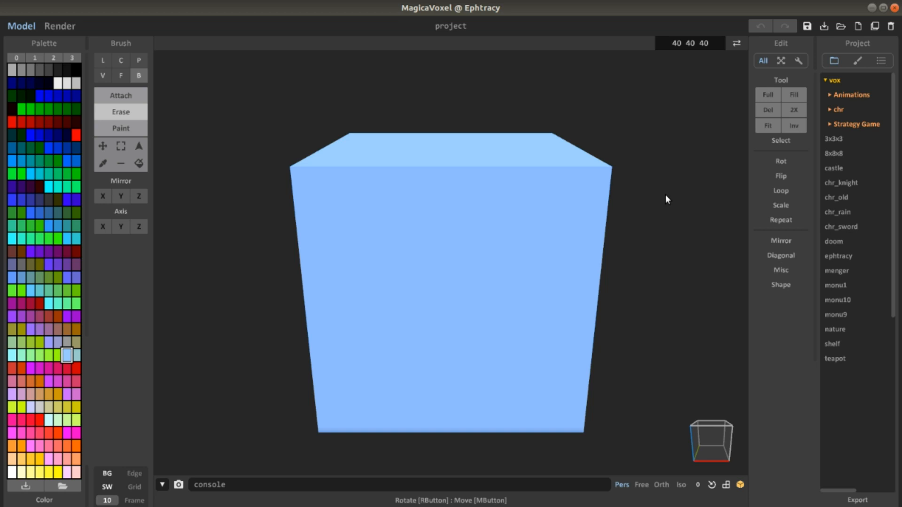
pyautogui.moveTo(235, 156)
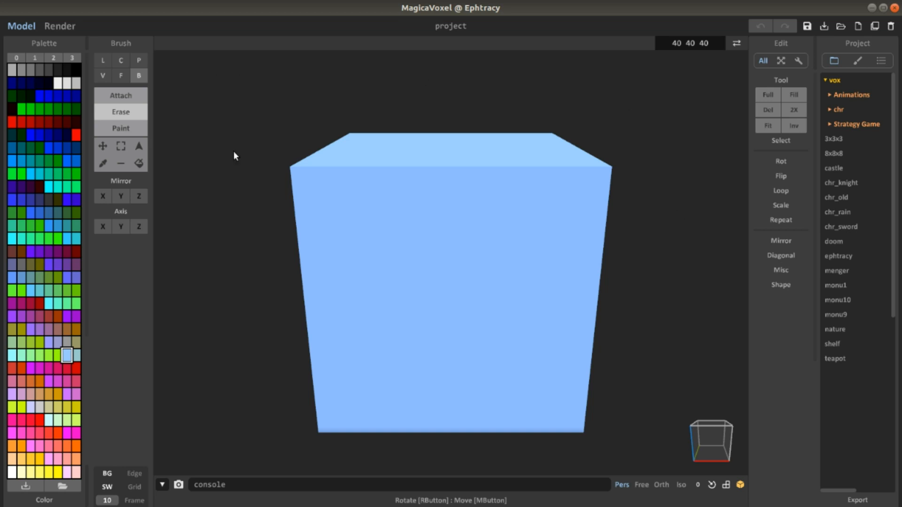
pyautogui.moveTo(462, 10)
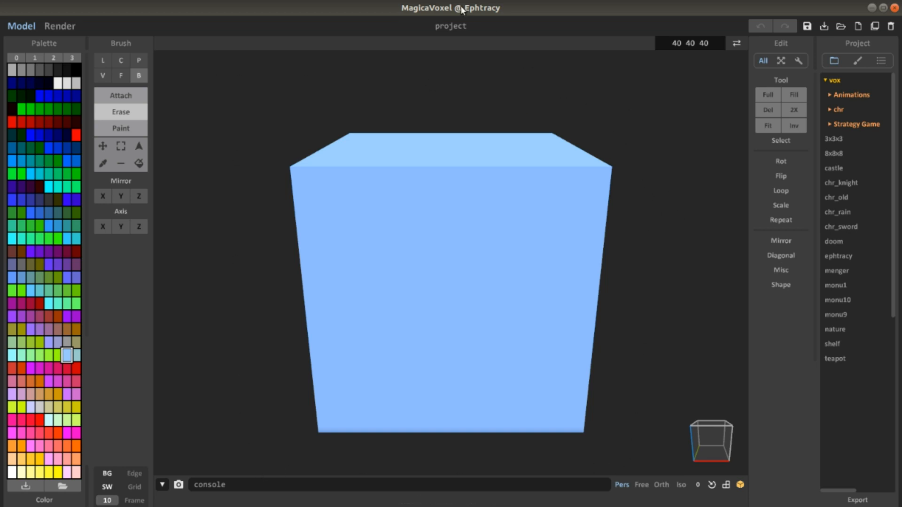
pyautogui.moveTo(647, 464)
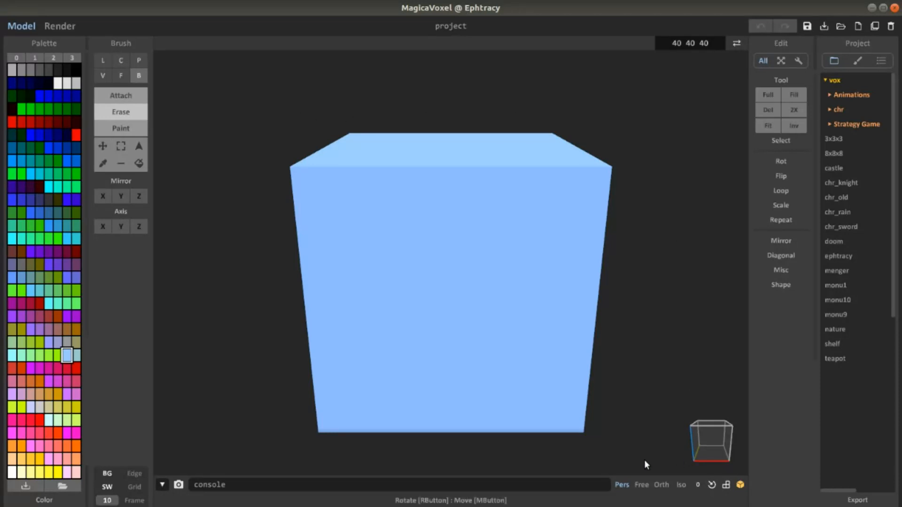
pyautogui.moveTo(197, 179)
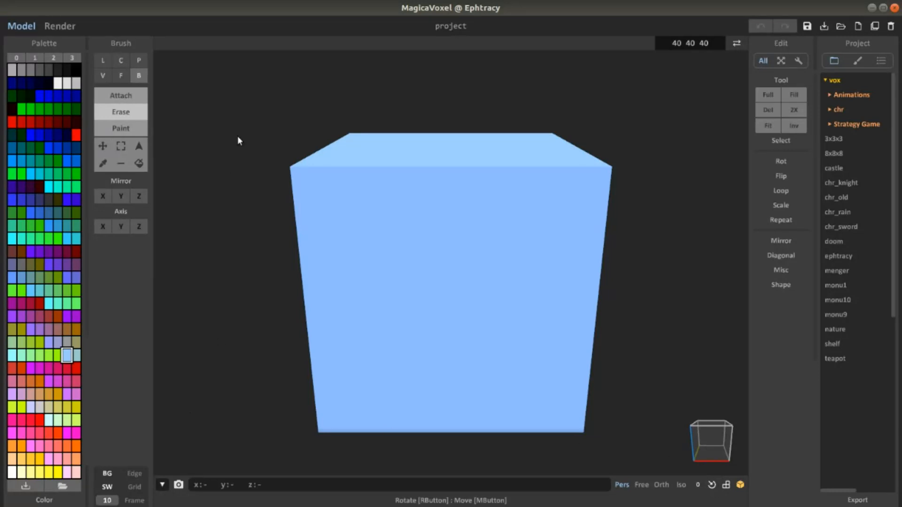
pyautogui.moveTo(669, 110)
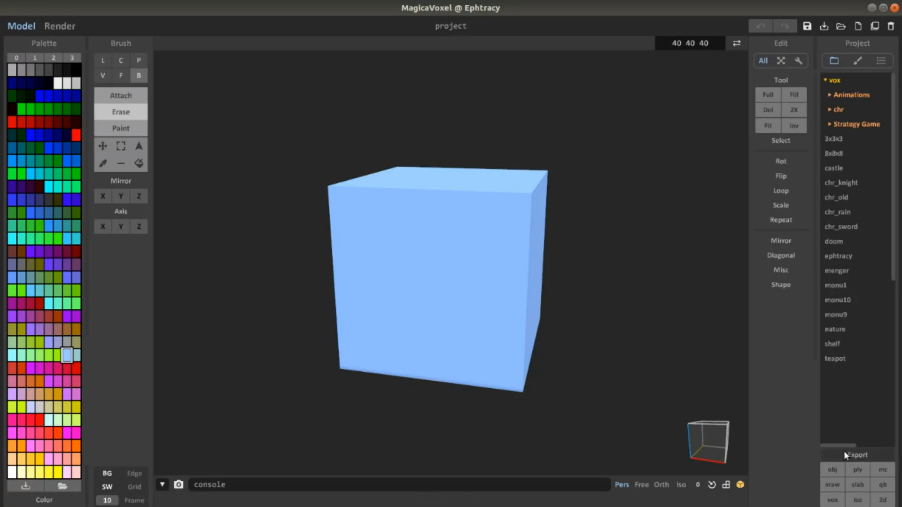
pyautogui.moveTo(839, 472)
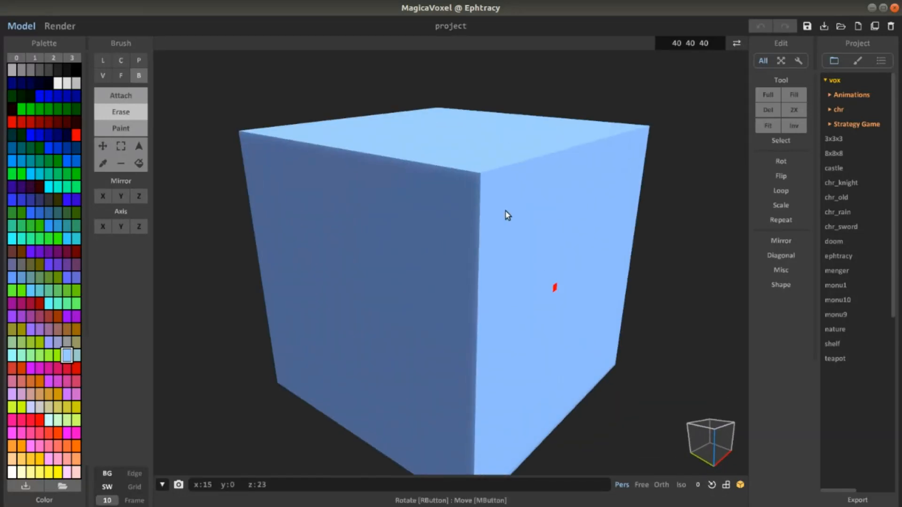
# Browse the Strategy Game apartments: Medium, Complex 2 and Big, orbiting around Apartments Big.
pyautogui.moveTo(508, 214); pyautogui.dragTo(483, 182)
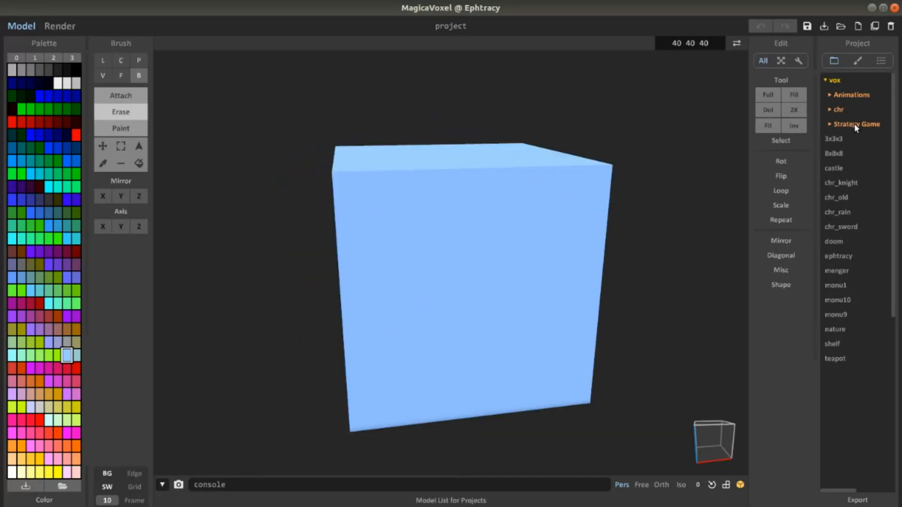
pyautogui.click(855, 153)
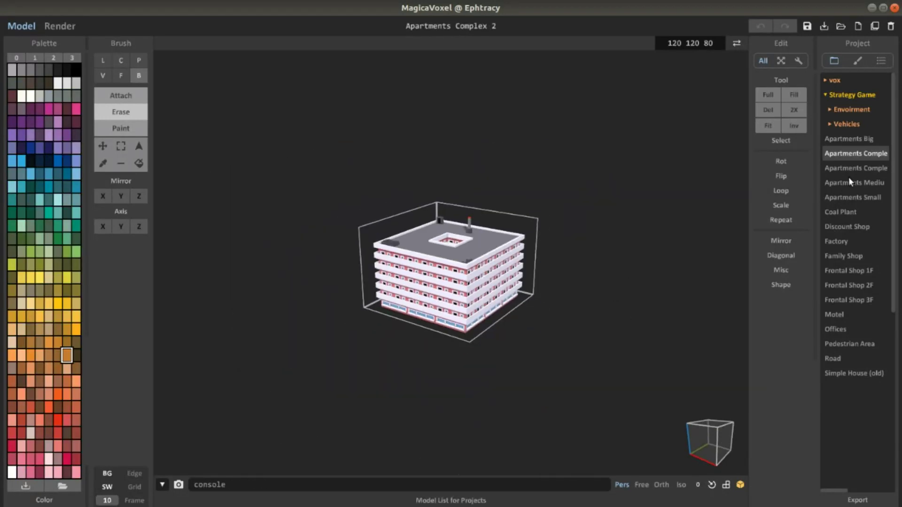
pyautogui.click(855, 182)
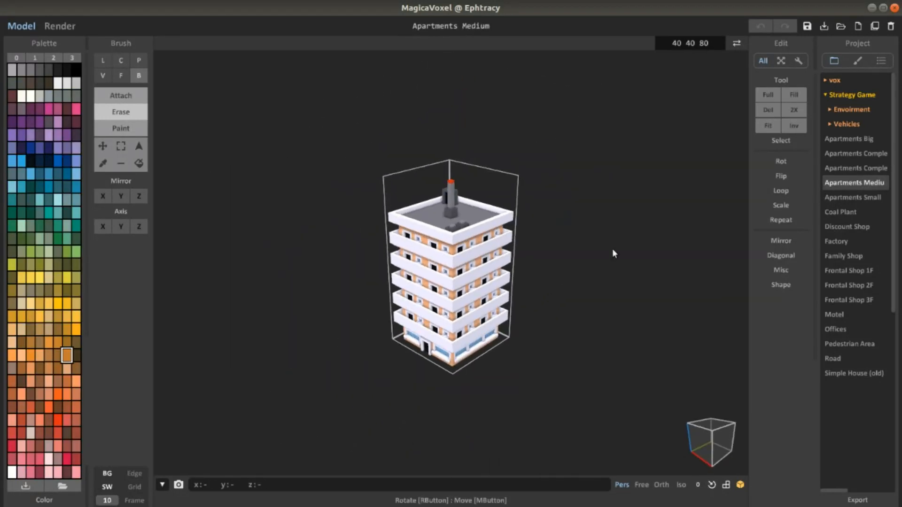
pyautogui.click(856, 153)
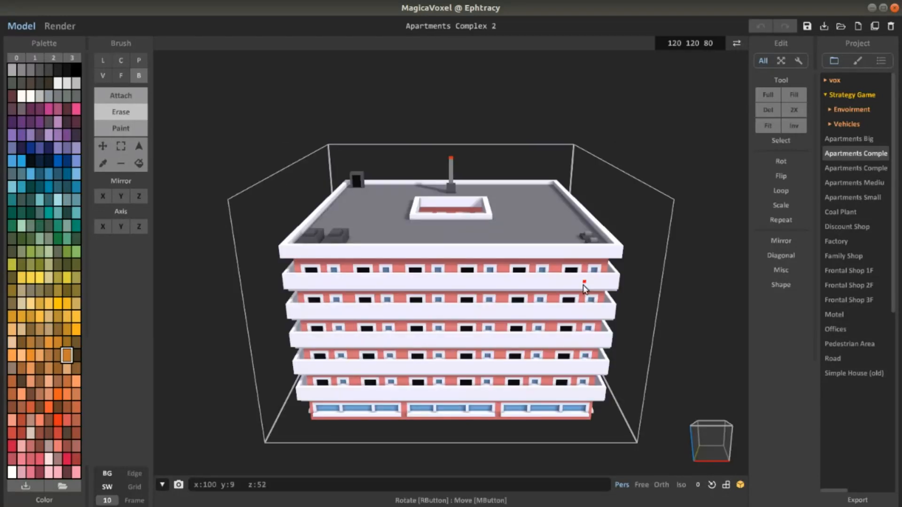
pyautogui.click(846, 139)
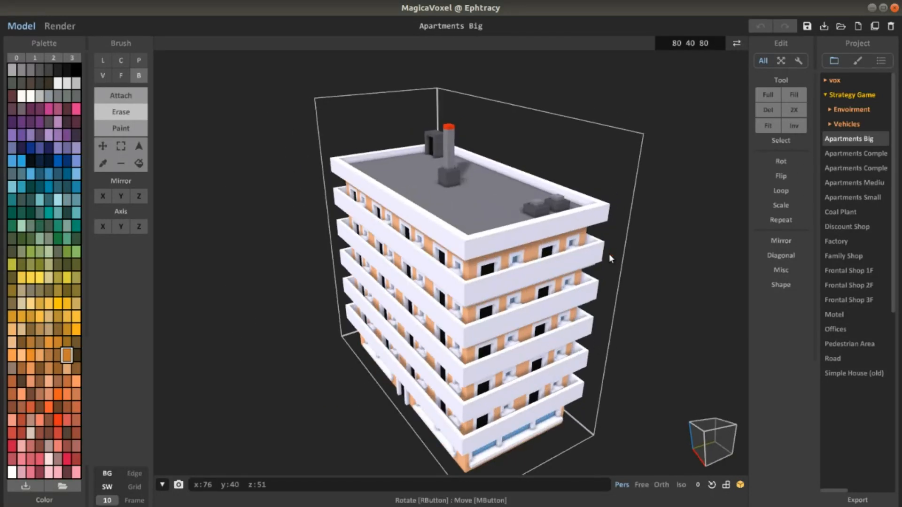
pyautogui.moveTo(610, 260); pyautogui.dragTo(498, 282)
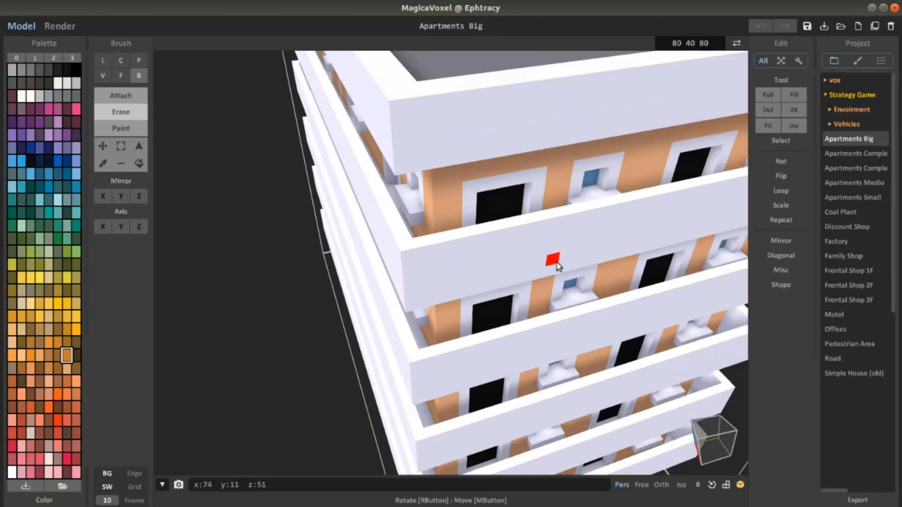
# View the Family Shop and Discount Shop, ending with the pink Apartments Complex loaded.
pyautogui.scroll(-3)
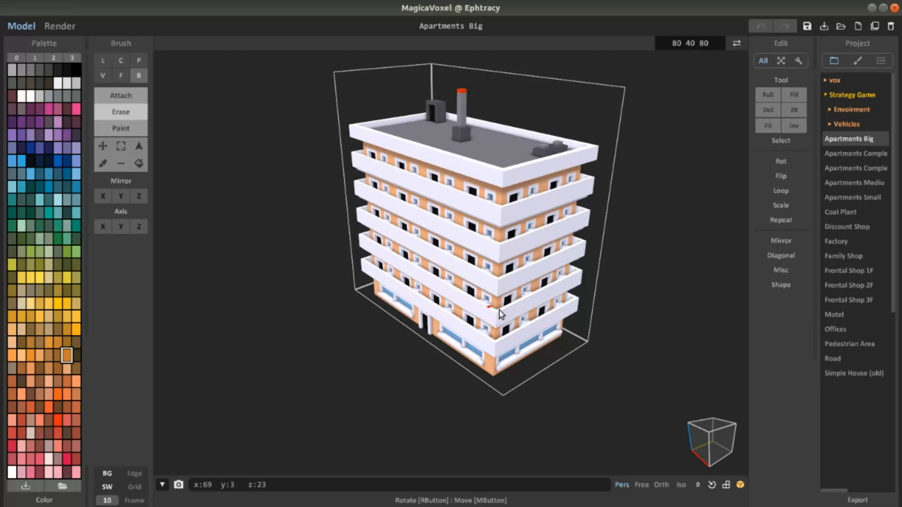
pyautogui.click(844, 255)
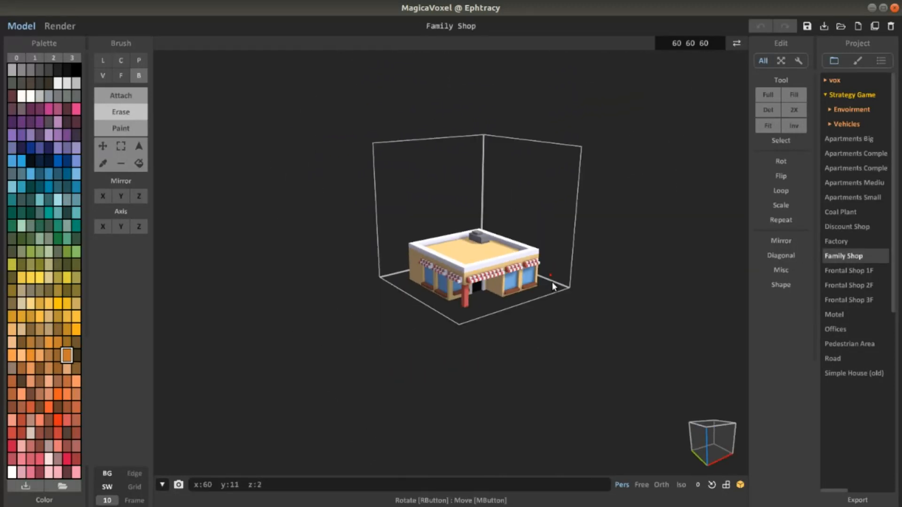
pyautogui.click(848, 227)
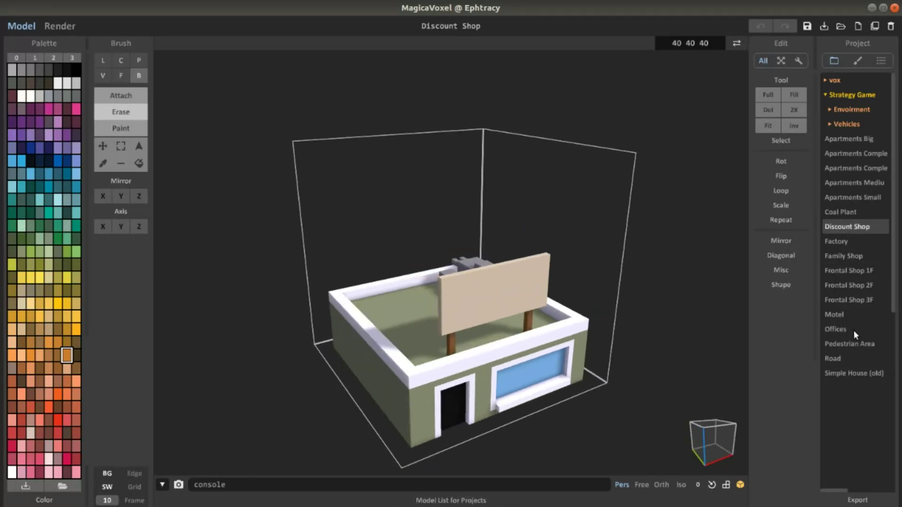
pyautogui.click(856, 167)
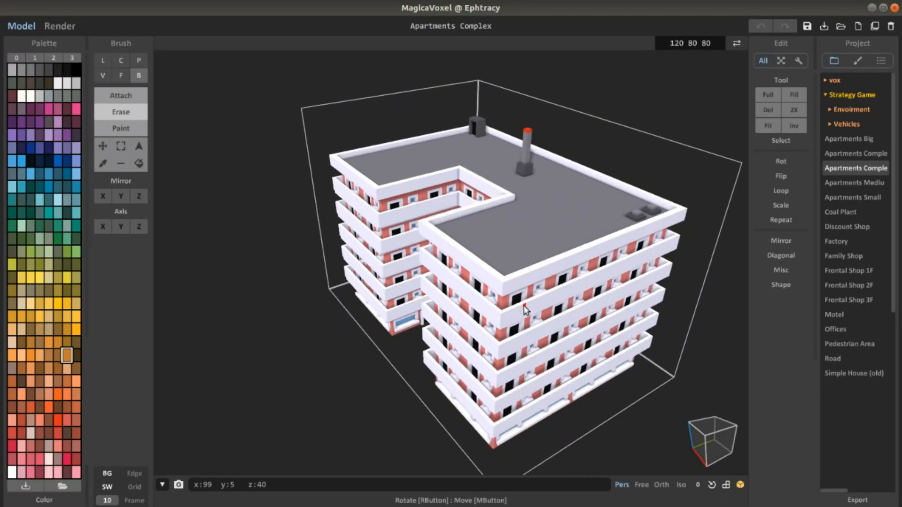
pyautogui.moveTo(523, 309); pyautogui.dragTo(550, 213)
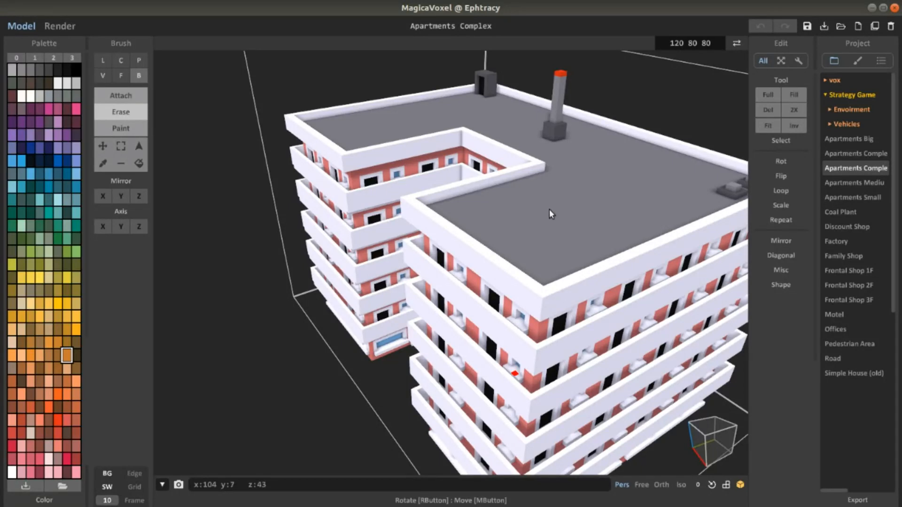
pyautogui.scroll(-3)
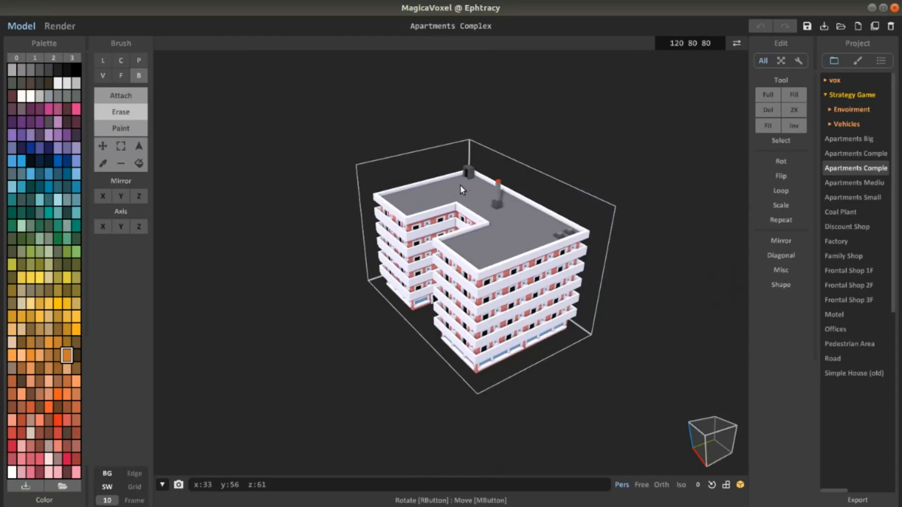
pyautogui.moveTo(461, 195)
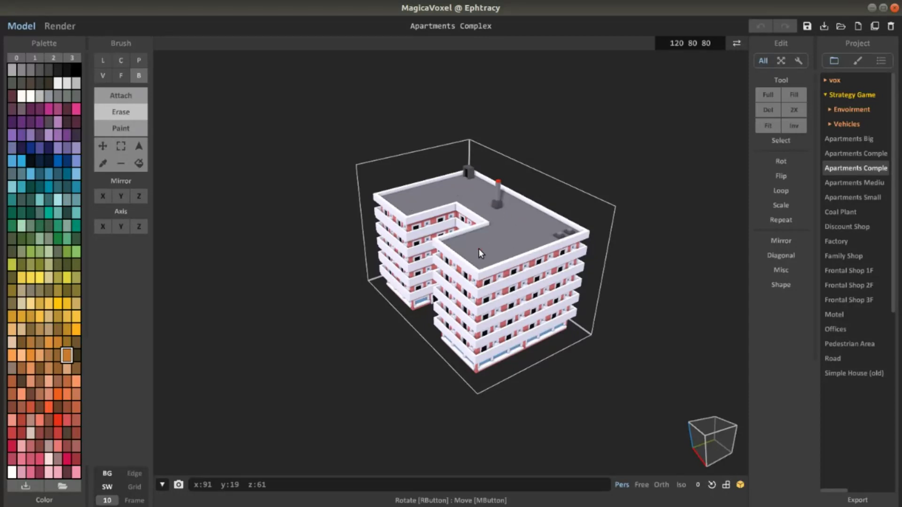
pyautogui.moveTo(481, 253); pyautogui.dragTo(529, 336)
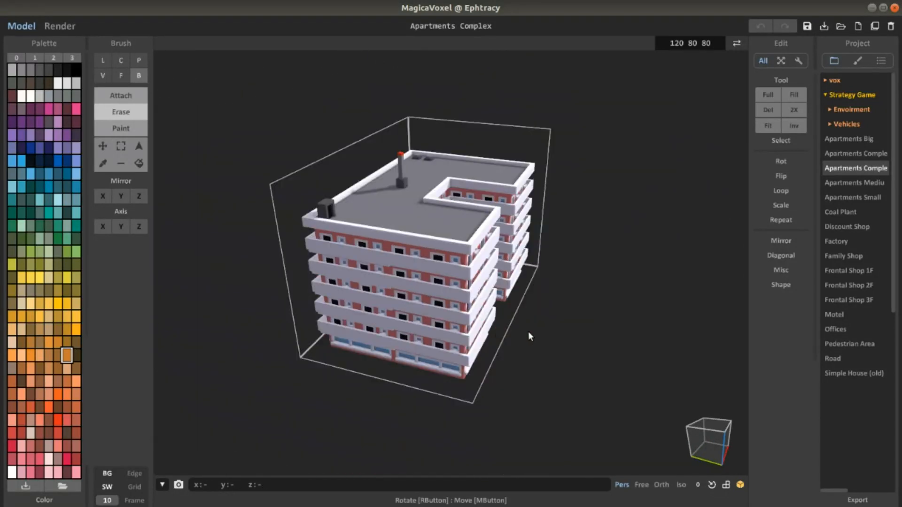
pyautogui.moveTo(529, 337); pyautogui.dragTo(415, 328)
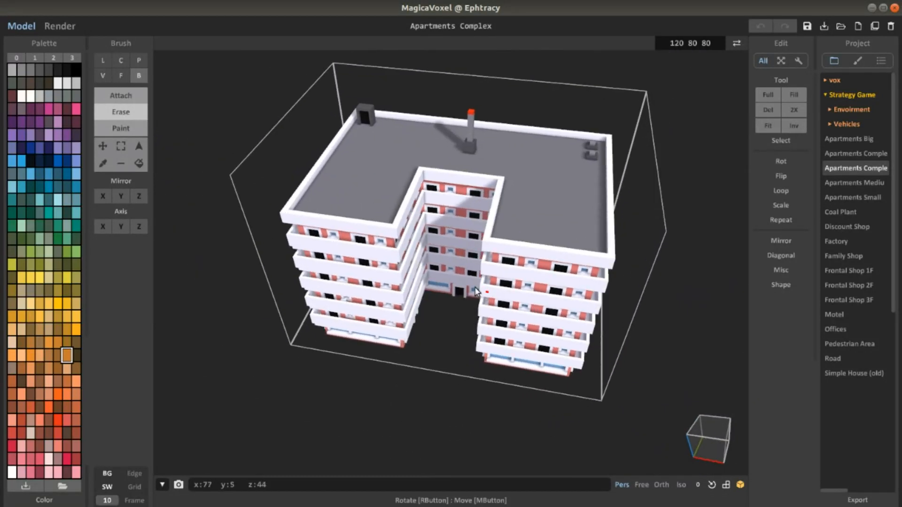
pyautogui.moveTo(477, 291); pyautogui.dragTo(529, 282)
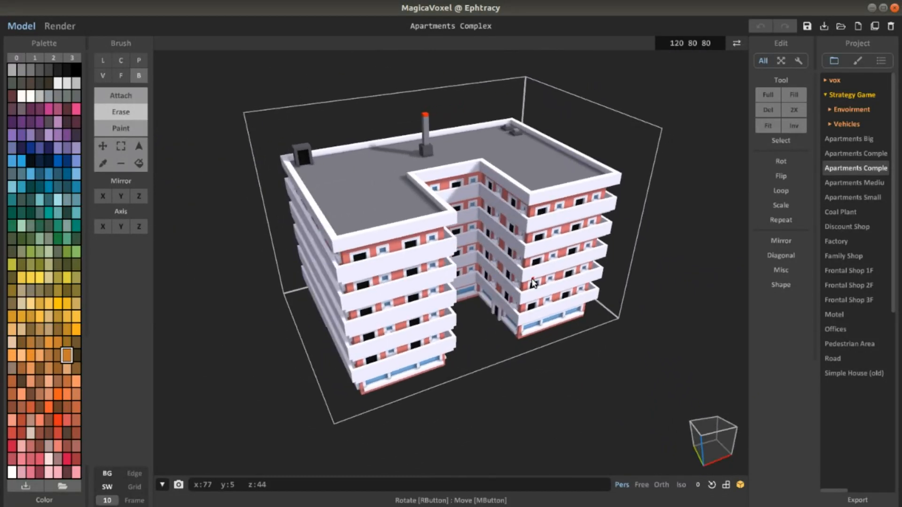
pyautogui.moveTo(532, 282); pyautogui.dragTo(542, 262)
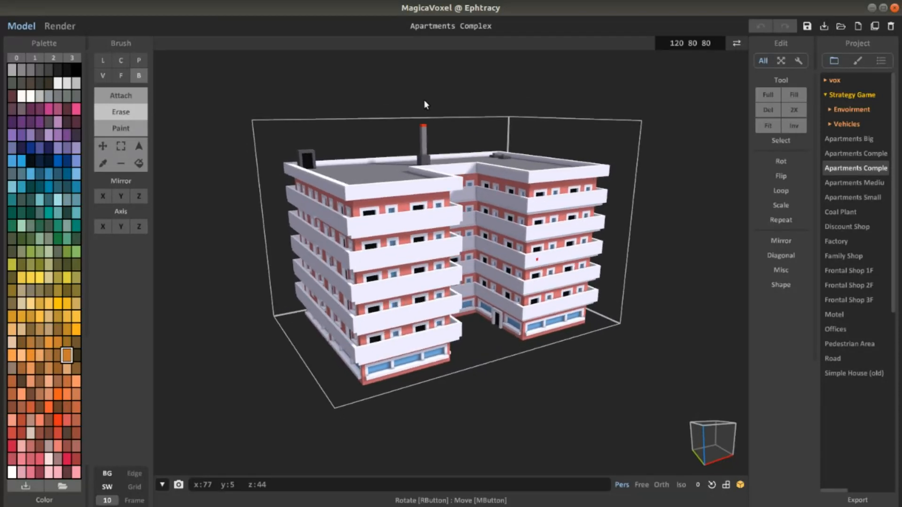
pyautogui.moveTo(426, 105); pyautogui.dragTo(378, 315)
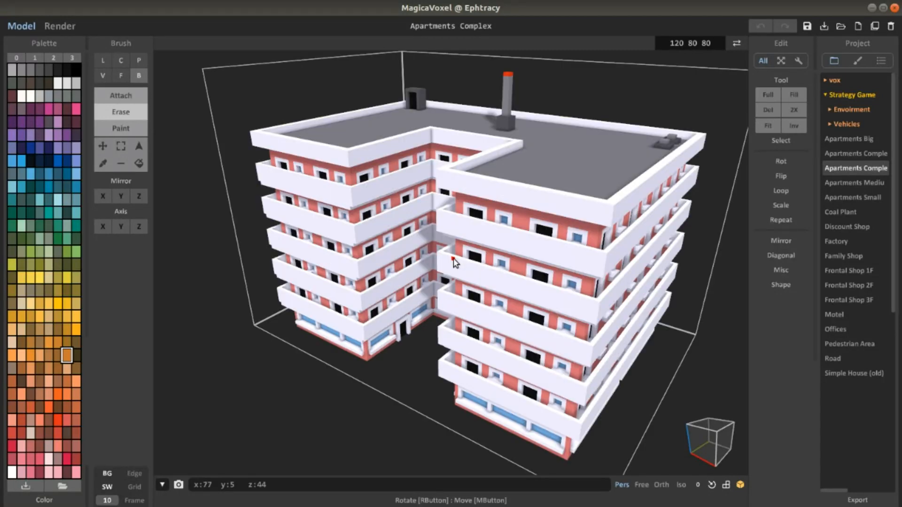
pyautogui.moveTo(455, 262); pyautogui.dragTo(489, 247)
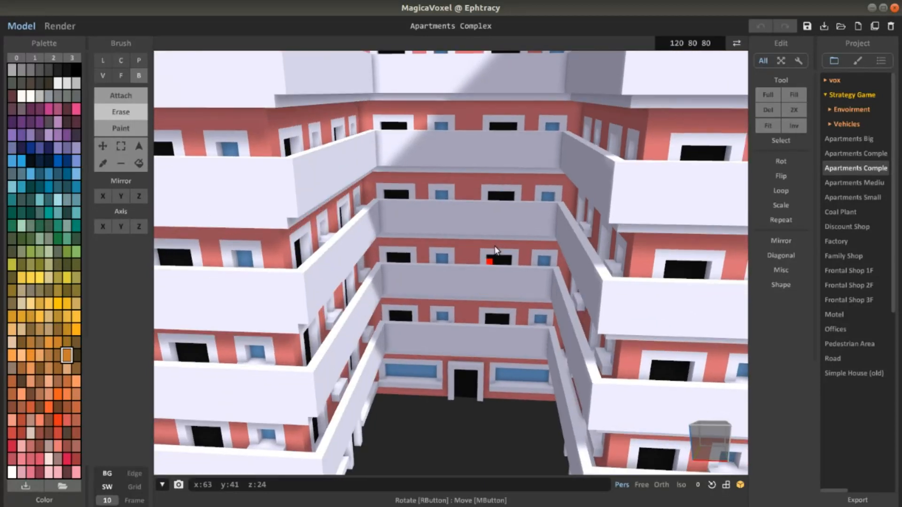
pyautogui.moveTo(499, 250); pyautogui.dragTo(466, 305)
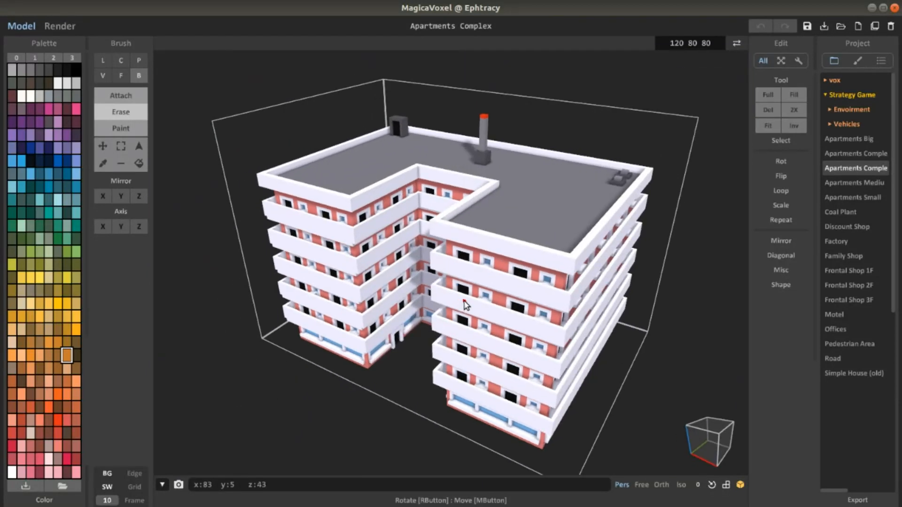
pyautogui.moveTo(433, 279)
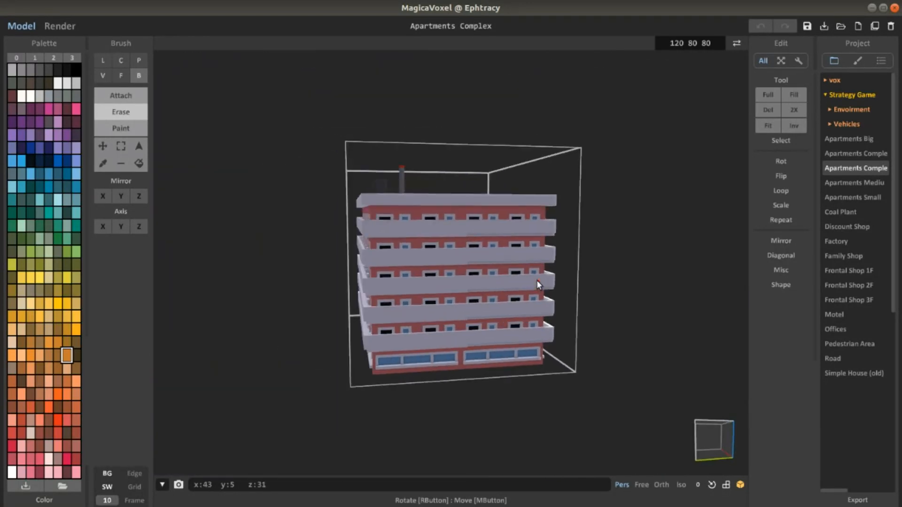
pyautogui.moveTo(538, 285); pyautogui.dragTo(330, 329)
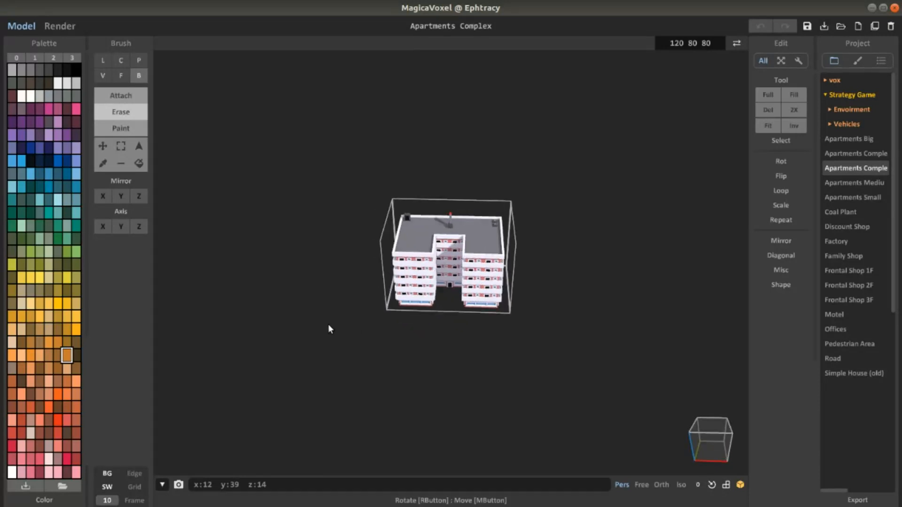
pyautogui.moveTo(331, 329); pyautogui.dragTo(455, 322)
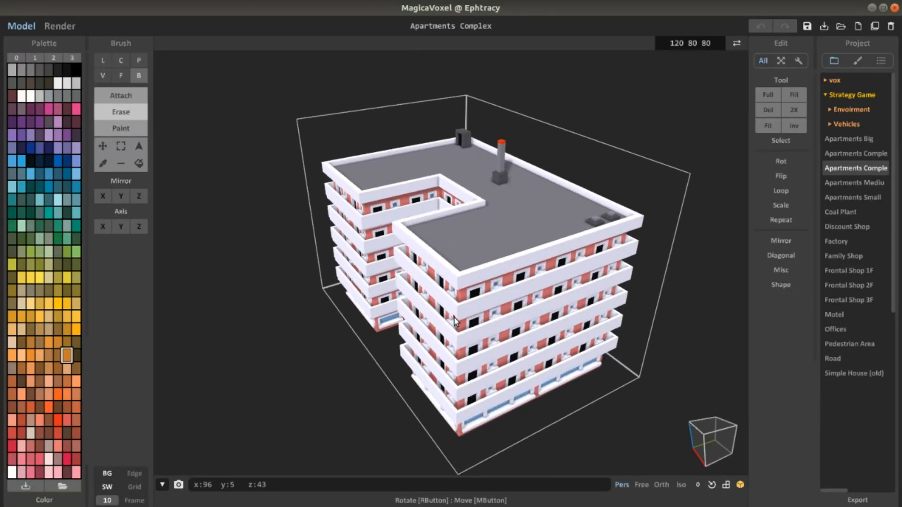
pyautogui.moveTo(455, 323); pyautogui.dragTo(575, 328)
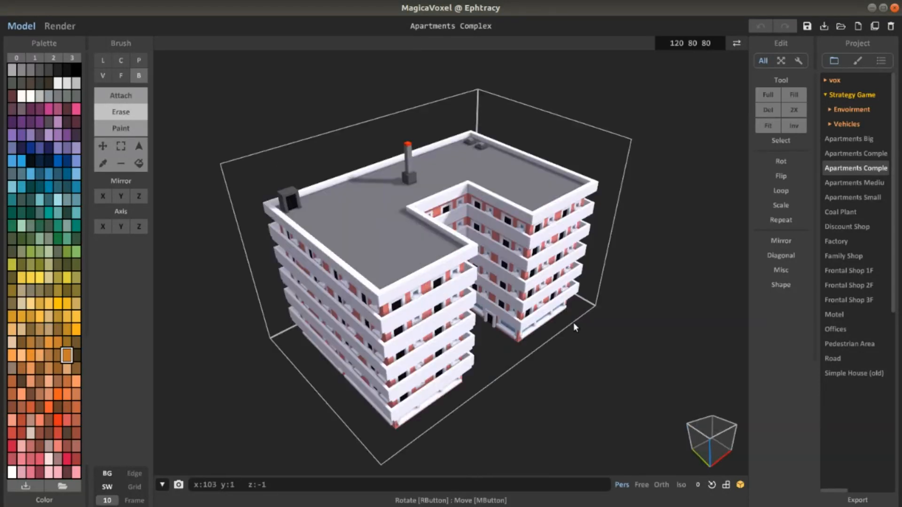
pyautogui.moveTo(576, 328); pyautogui.dragTo(403, 298)
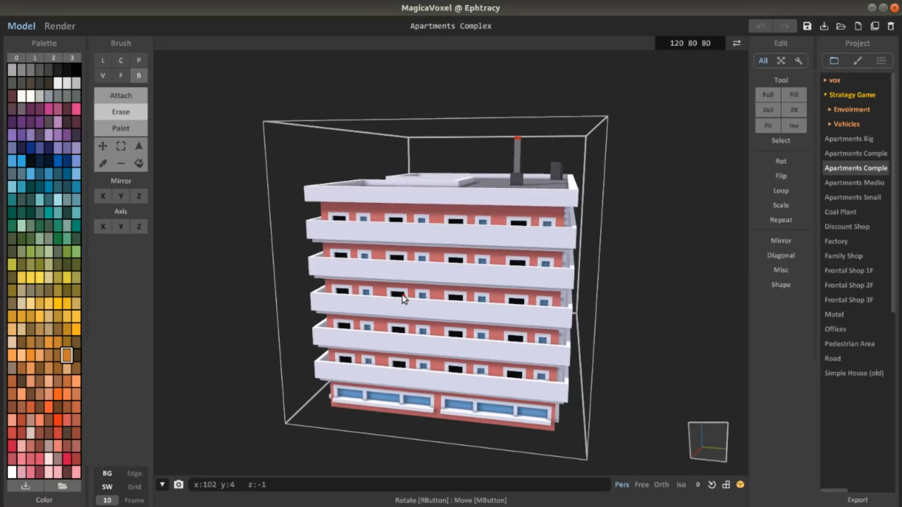
pyautogui.moveTo(403, 299); pyautogui.dragTo(518, 312)
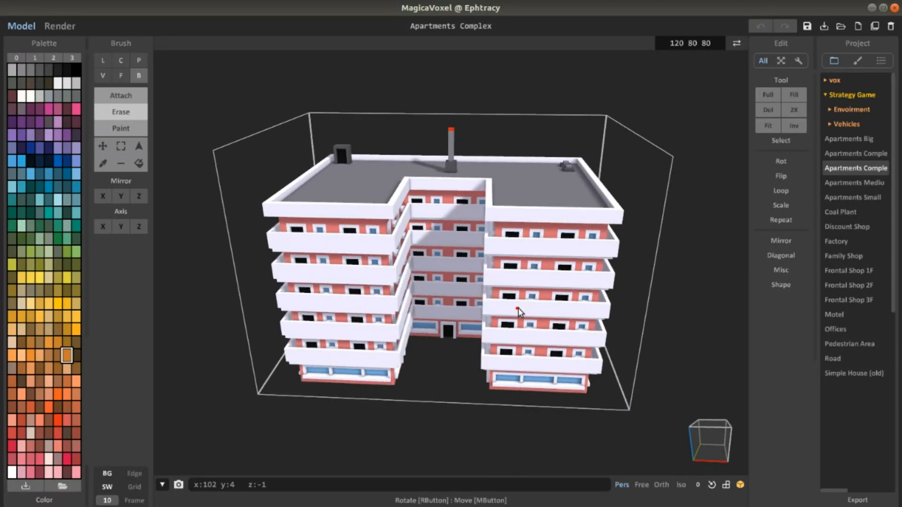
pyautogui.moveTo(518, 311); pyautogui.dragTo(466, 339)
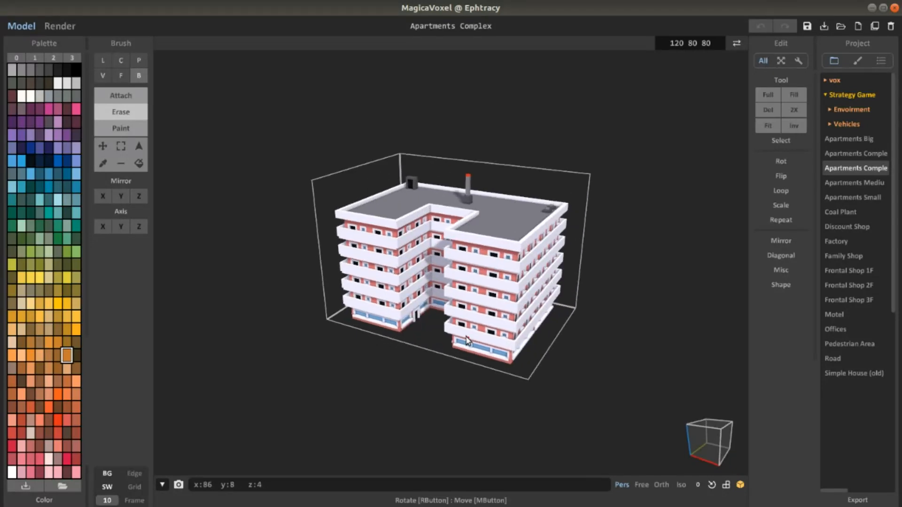
pyautogui.moveTo(466, 339); pyautogui.dragTo(518, 345)
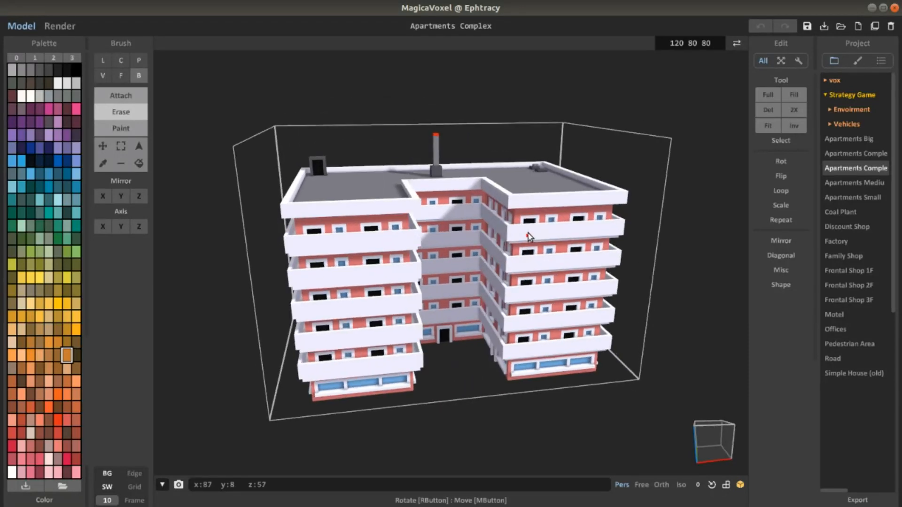
pyautogui.moveTo(529, 237); pyautogui.dragTo(547, 224)
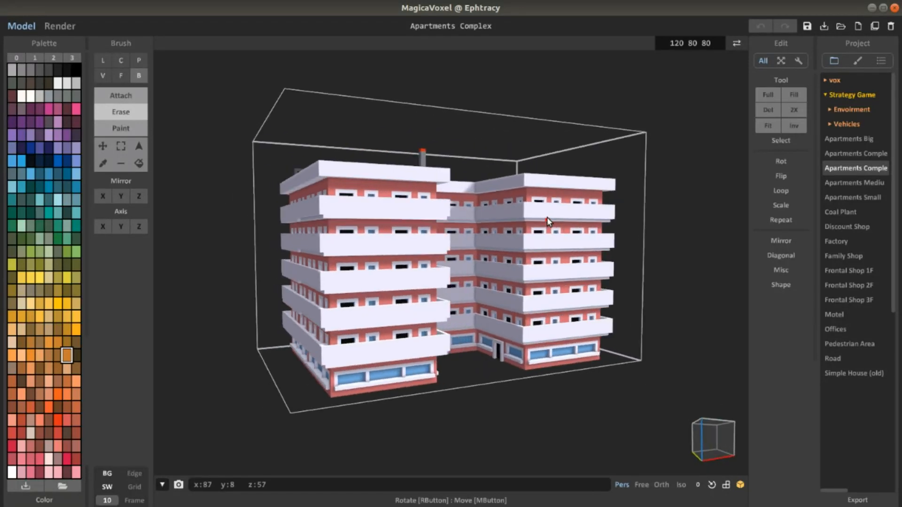
pyautogui.moveTo(547, 222); pyautogui.dragTo(593, 230)
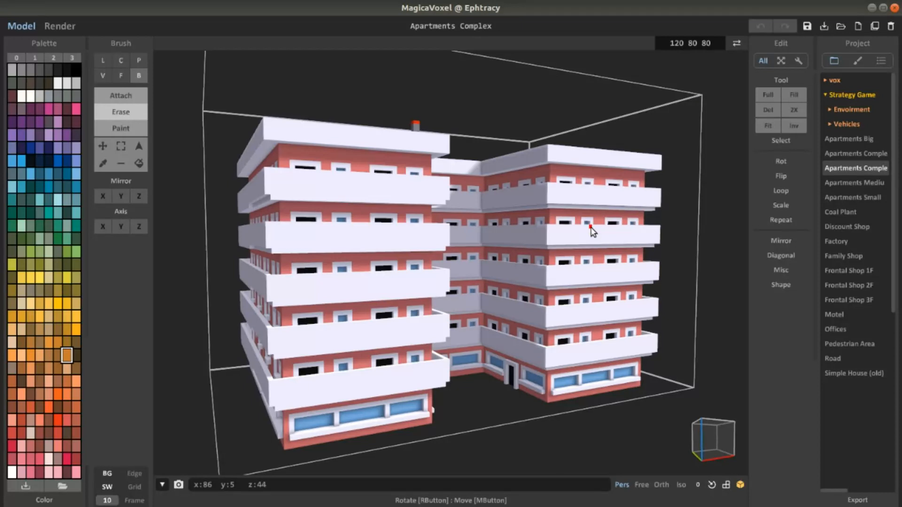
pyautogui.moveTo(593, 230); pyautogui.dragTo(581, 238)
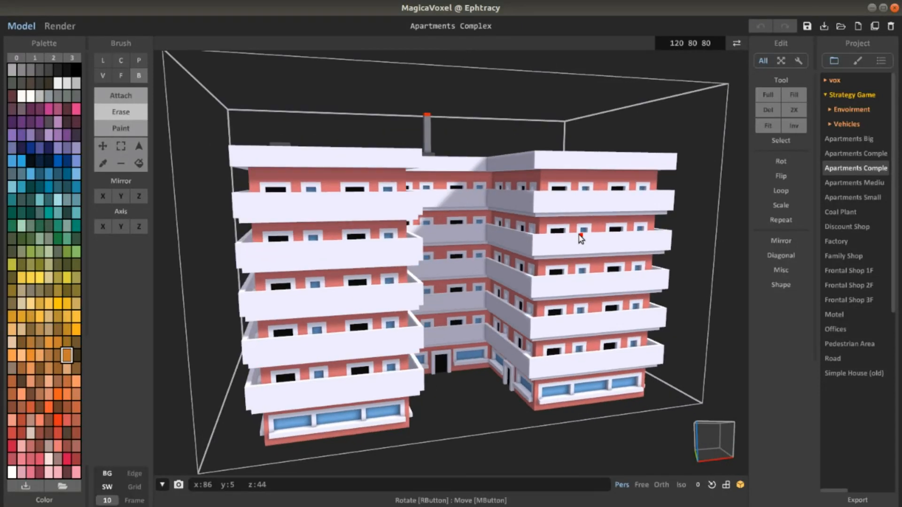